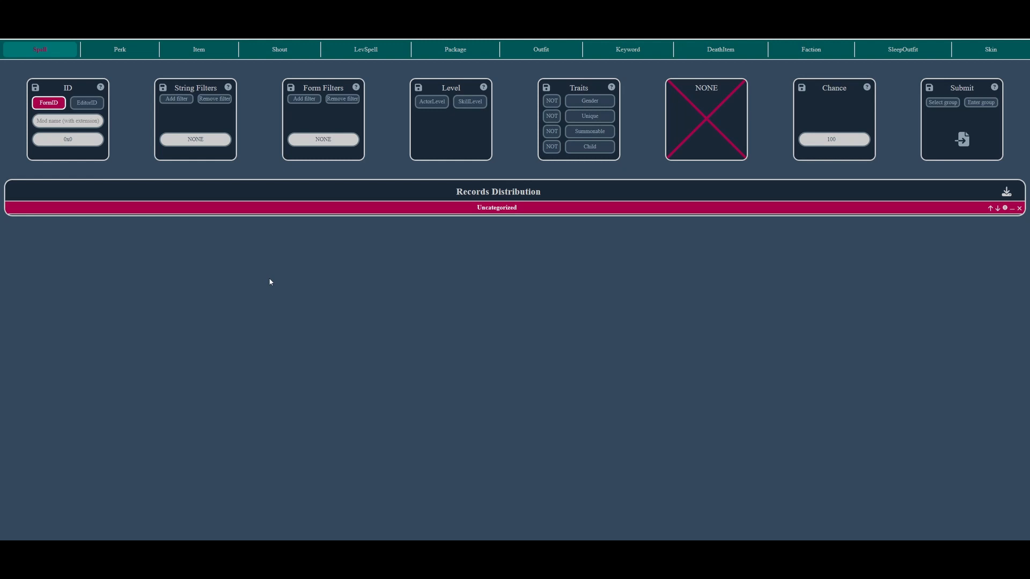
pyautogui.moveTo(279, 49)
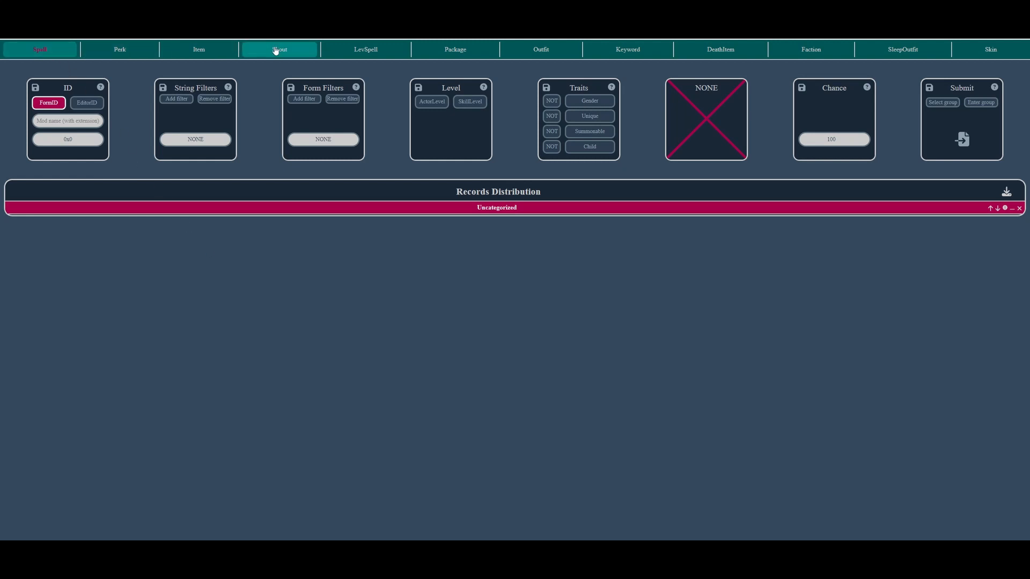
pyautogui.moveTo(990, 49)
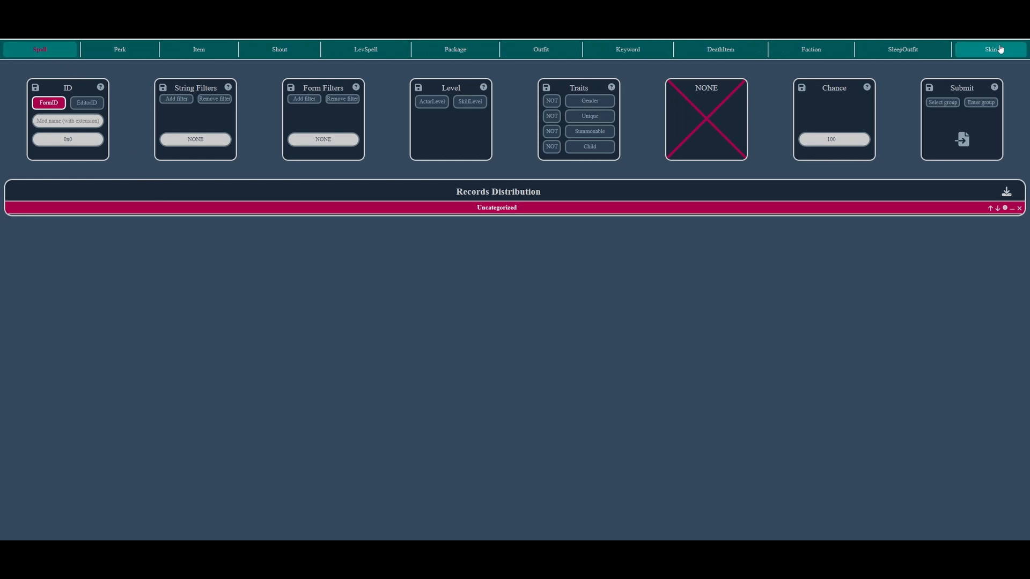
pyautogui.moveTo(77, 132)
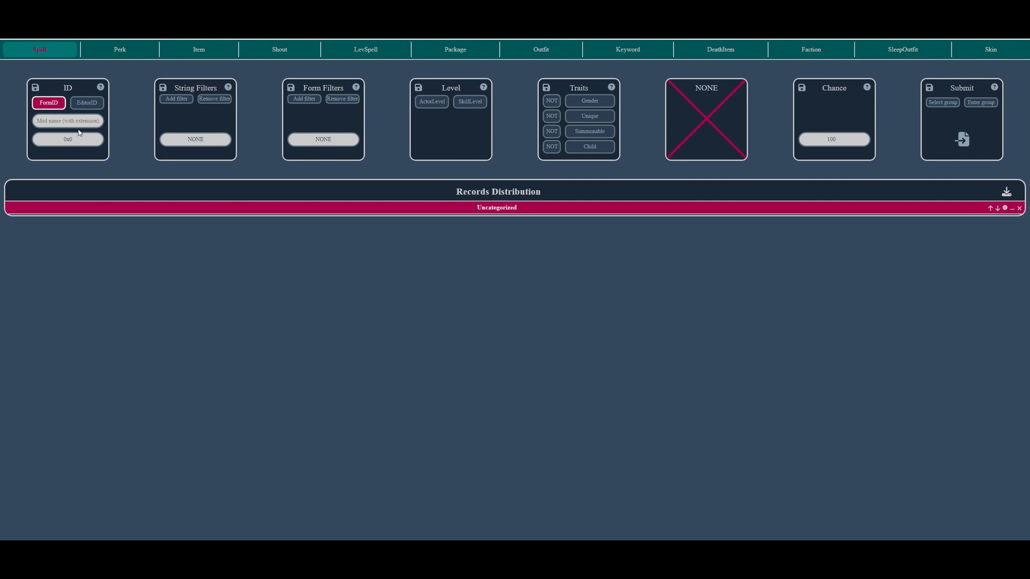
pyautogui.moveTo(739, 114)
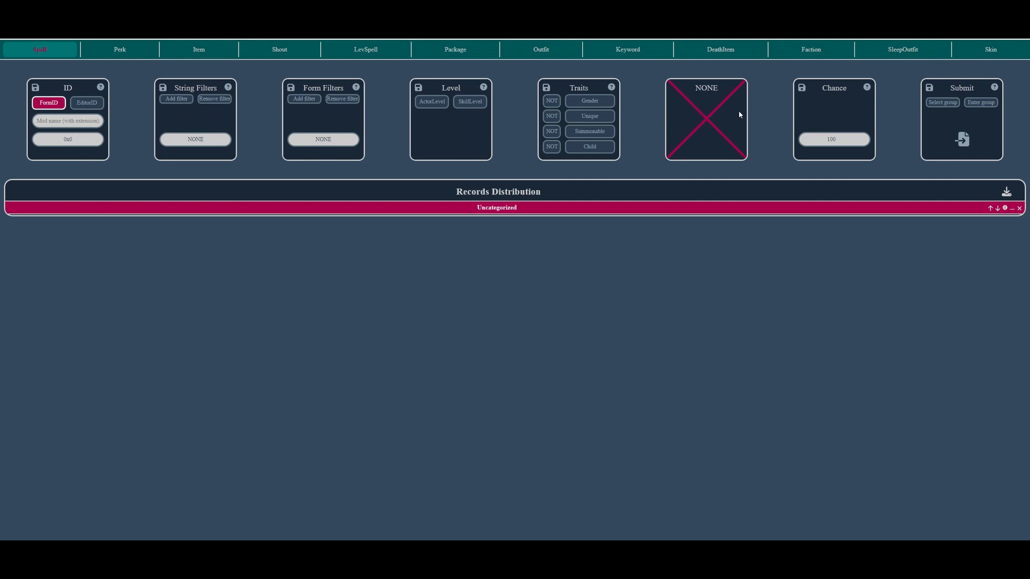
pyautogui.moveTo(919, 110)
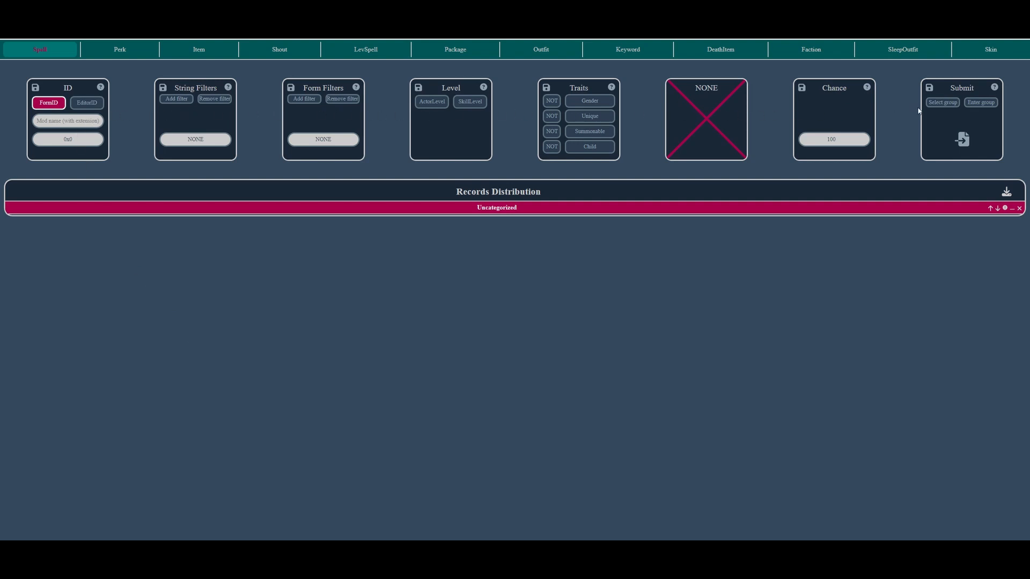
pyautogui.moveTo(928, 97)
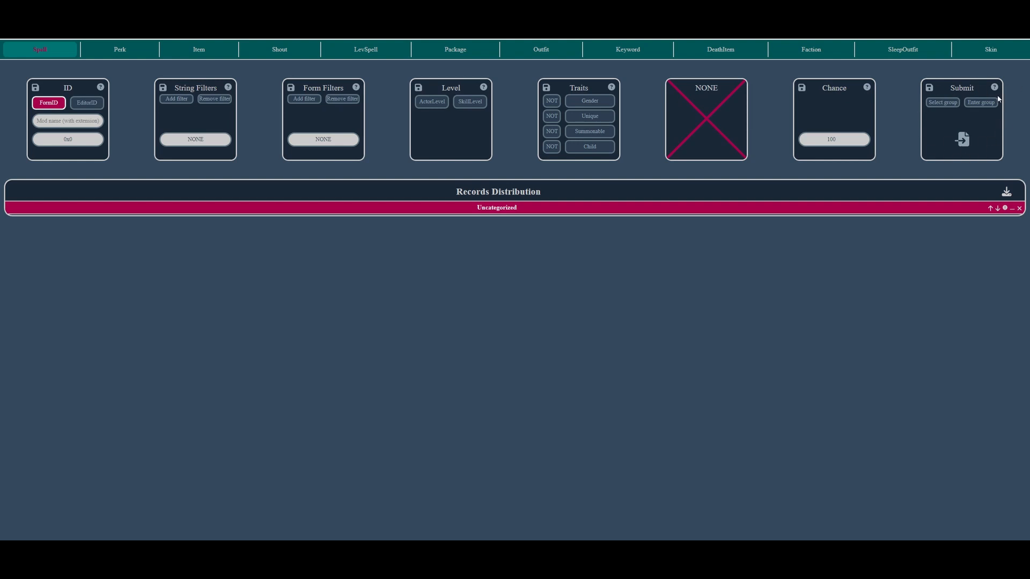
pyautogui.moveTo(438, 183)
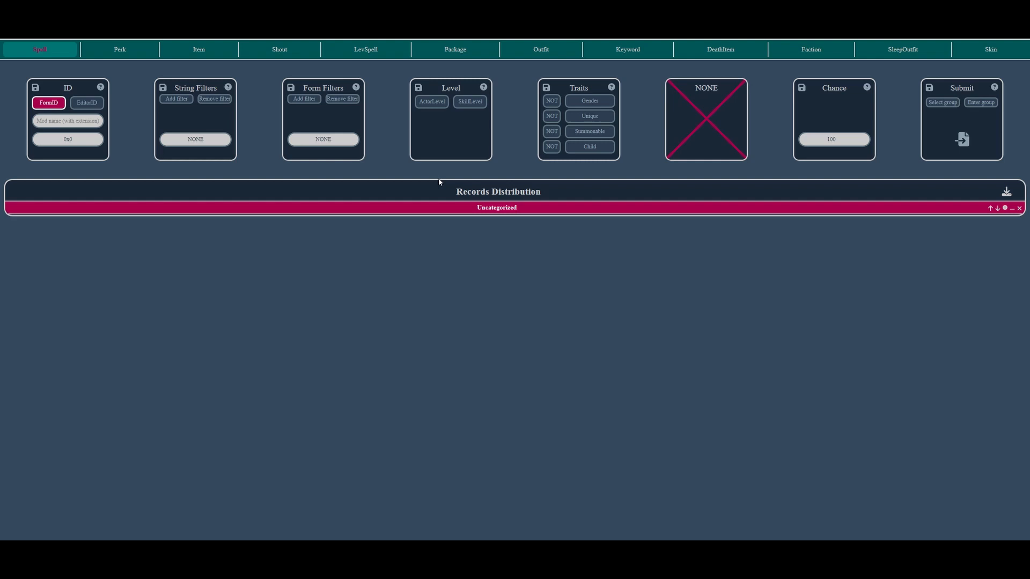
pyautogui.moveTo(467, 243)
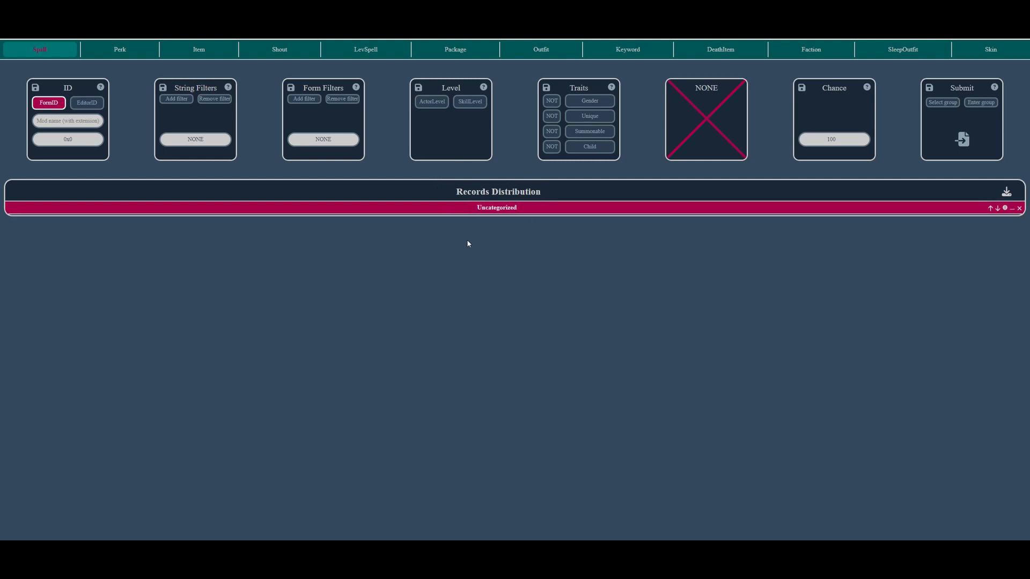
pyautogui.moveTo(491, 259)
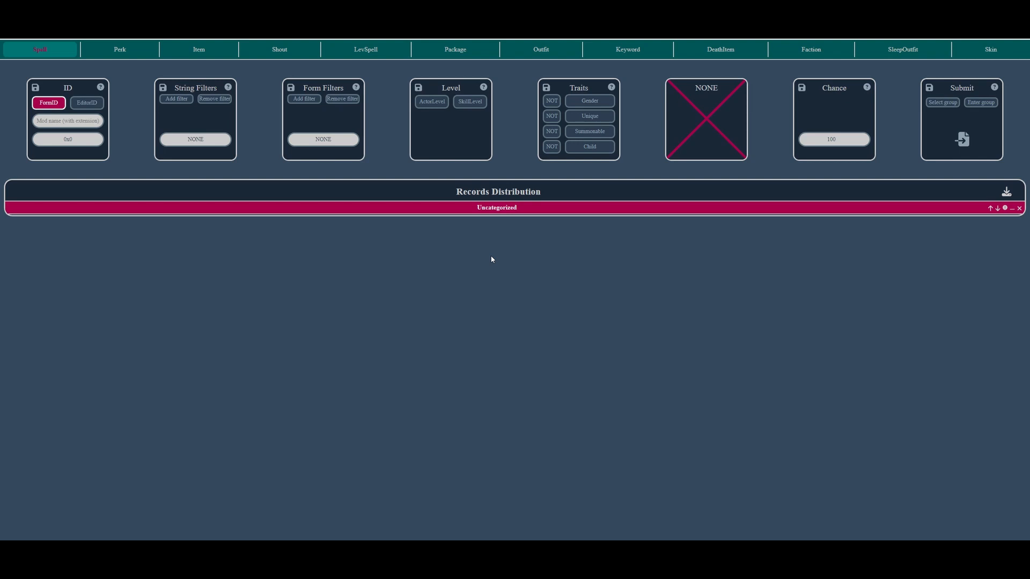
pyautogui.moveTo(164, 49)
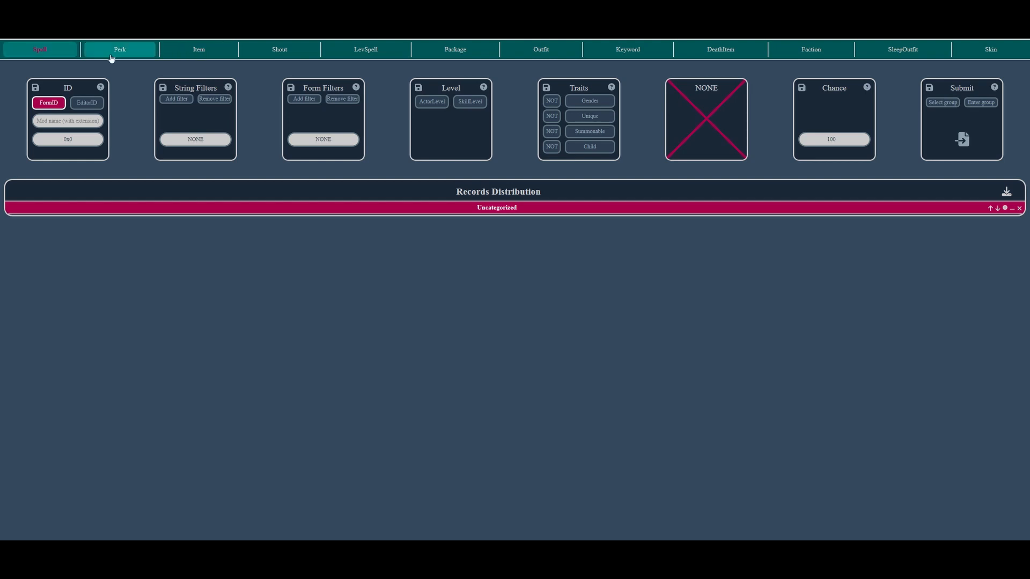
# Switch the distributor to Item records, adding an Item Count field set to 1.
pyautogui.click(198, 50)
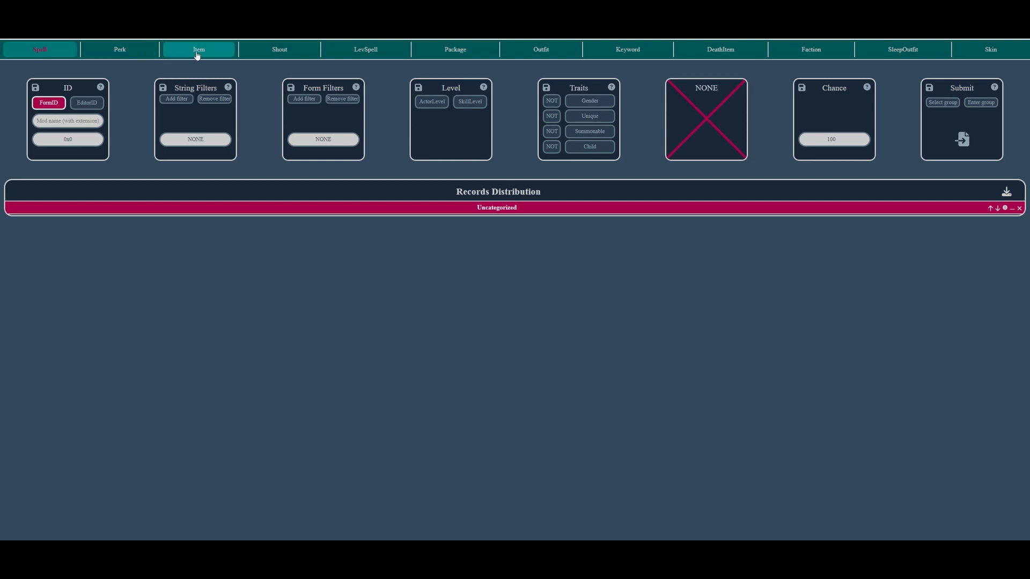
pyautogui.click(198, 49)
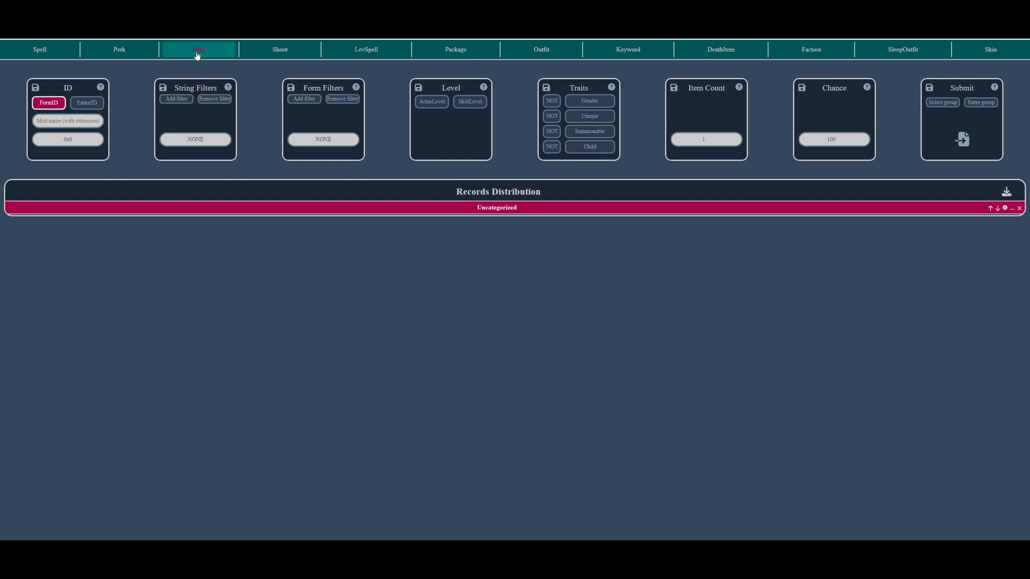
pyautogui.moveTo(252, 80)
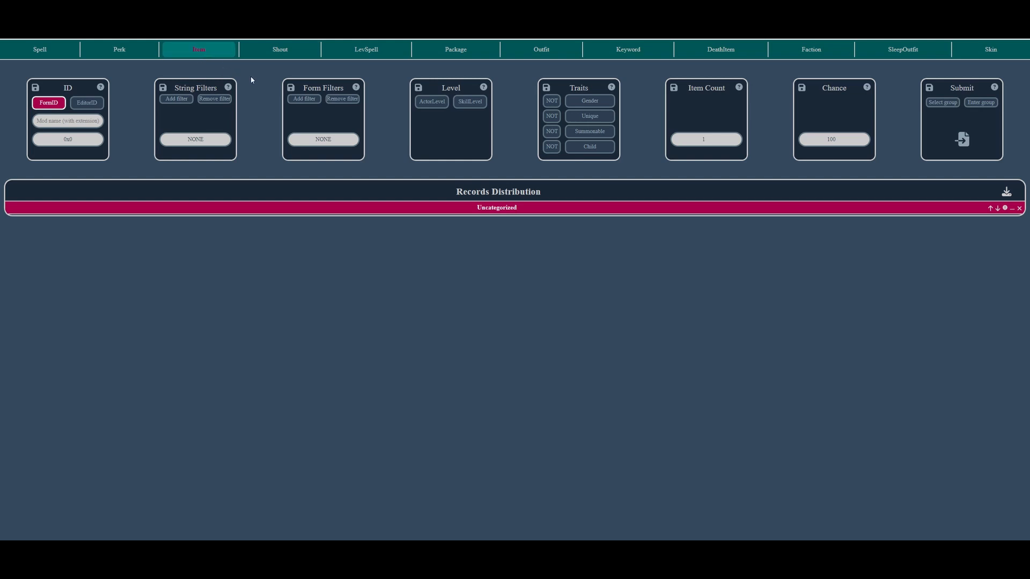
pyautogui.moveTo(624, 124)
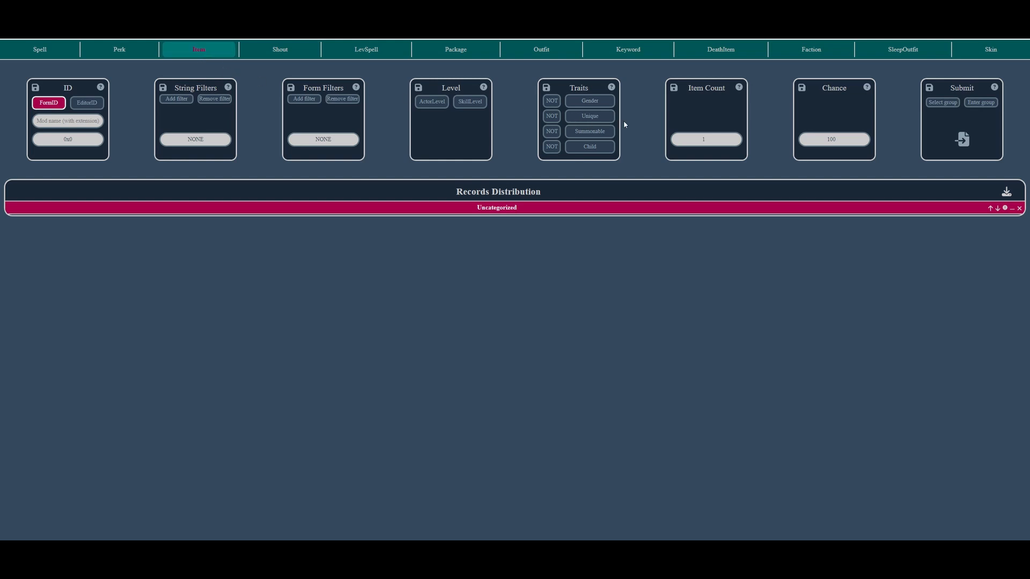
pyautogui.moveTo(559, 158)
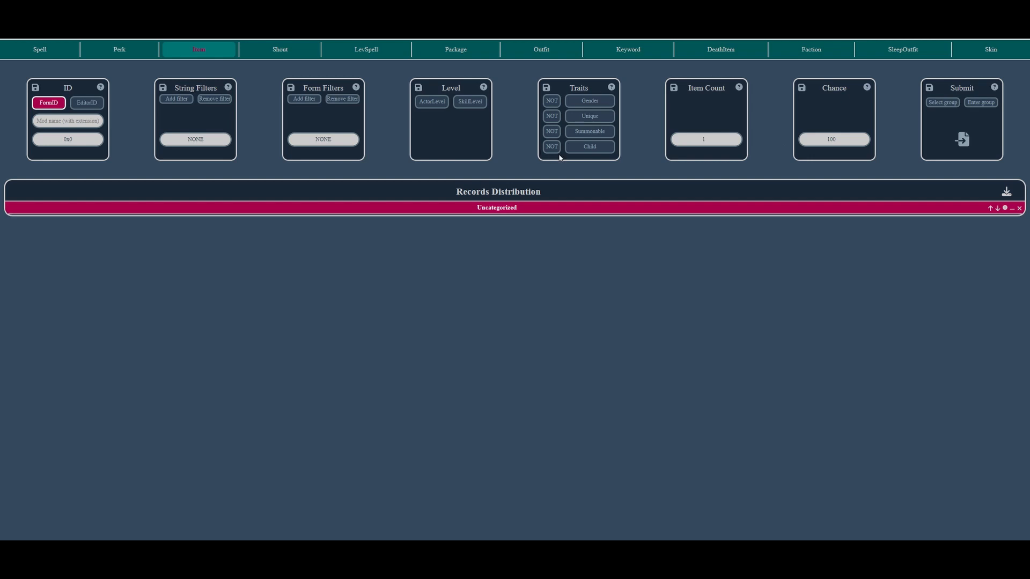
pyautogui.moveTo(538, 169)
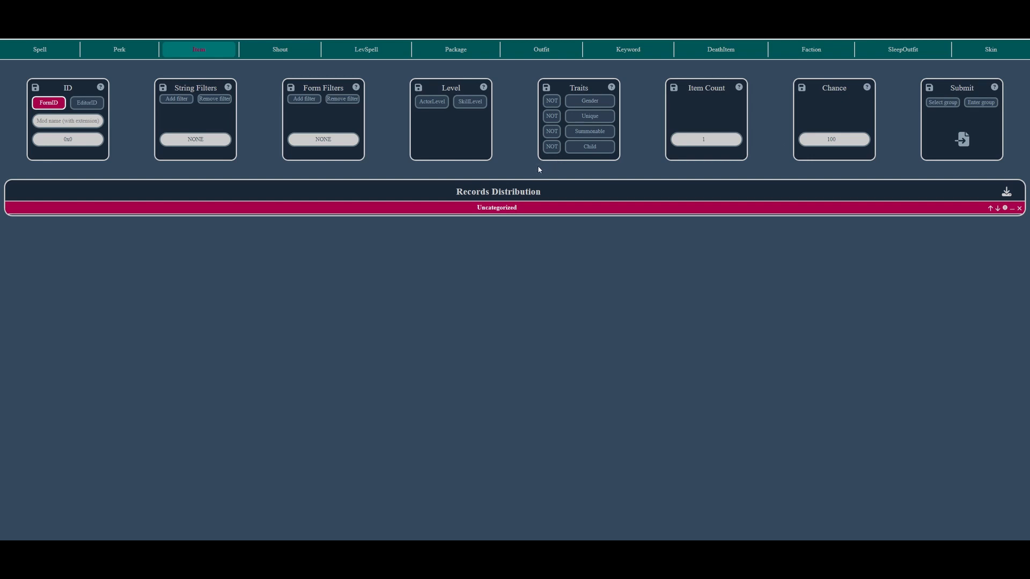